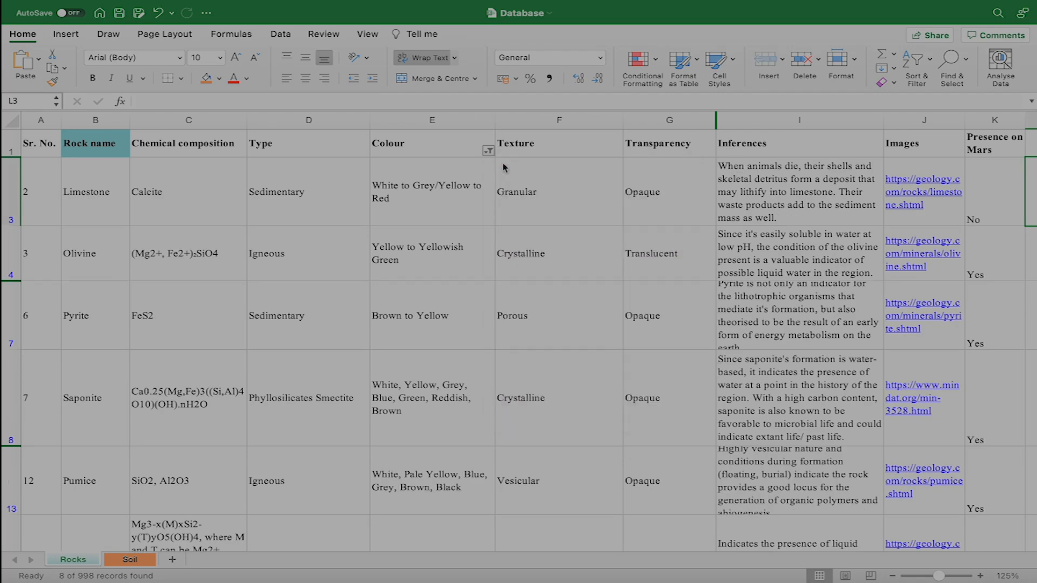
Step: Switch to the Soil sheet and scroll down through its records
click(122, 560)
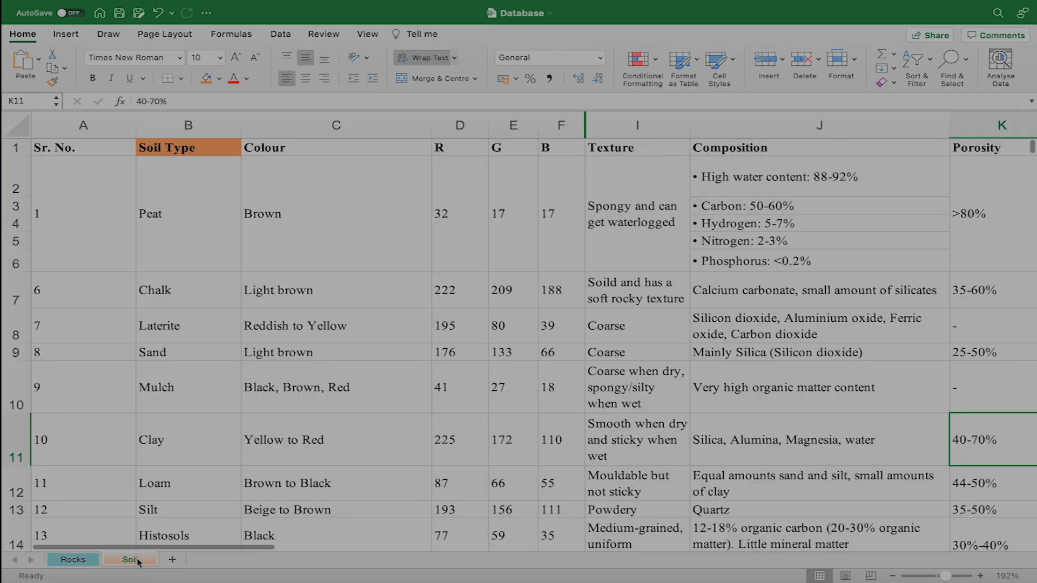
scroll(down, 3)
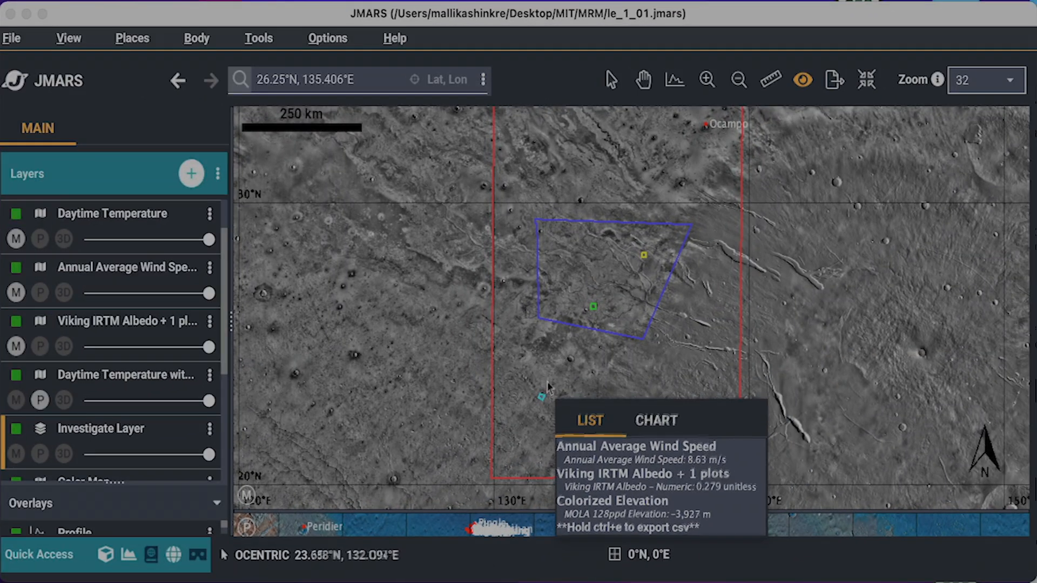
Step: Select the Zoom In tool, closing the investigate readout
click(706, 79)
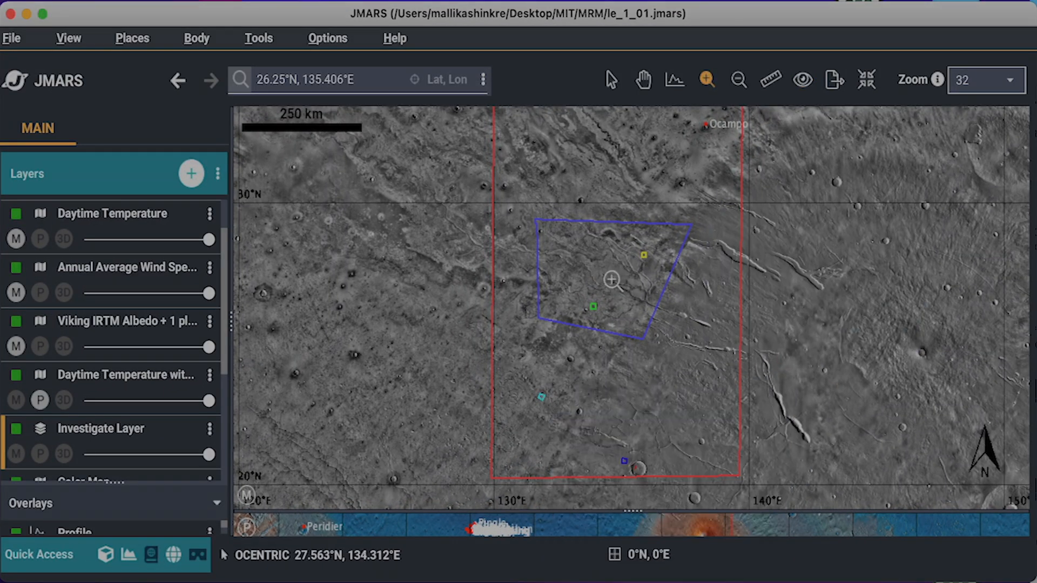